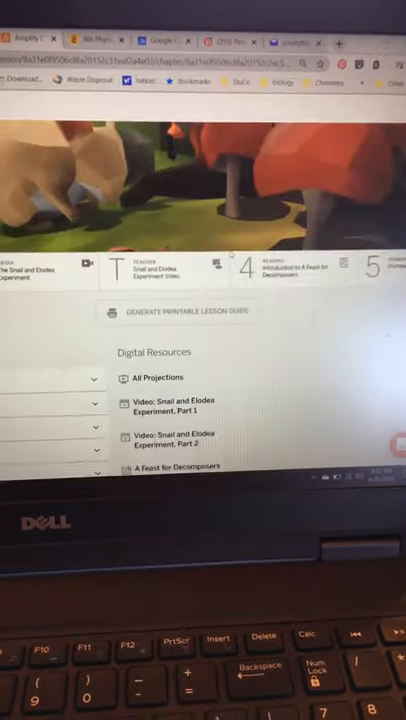
# Scroll the Snail and Elodea Experiment page to its investigation question and BTB color key
pyautogui.scroll(-3)
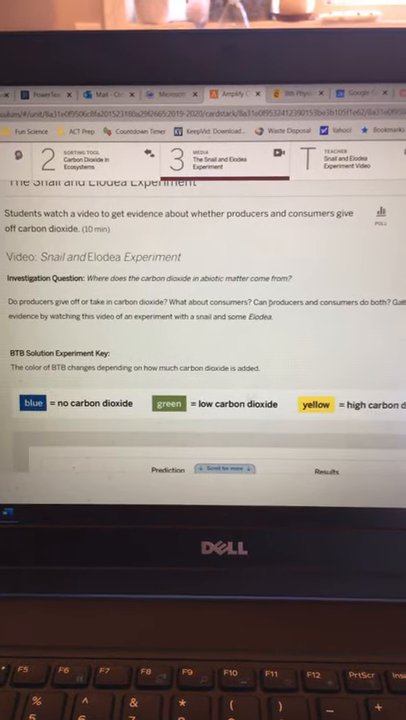
# Scroll past the BTB Solution Experiment Key to the snail and Elodea prediction table
pyautogui.scroll(-3)
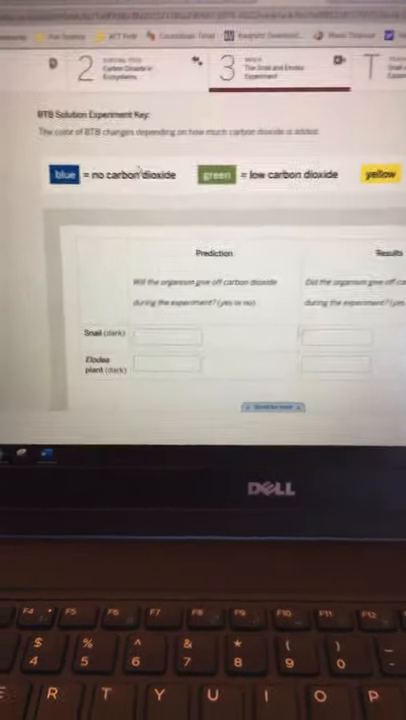
# Scroll the snail and Elodea table to show the empty carbon dioxide Results column
pyautogui.click(200, 313)
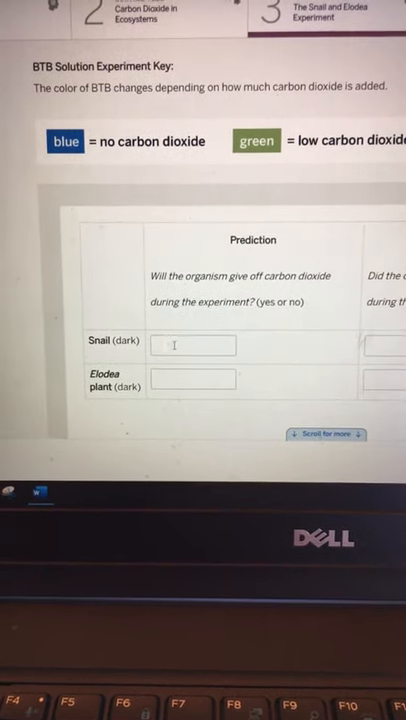
pyautogui.scroll(-3)
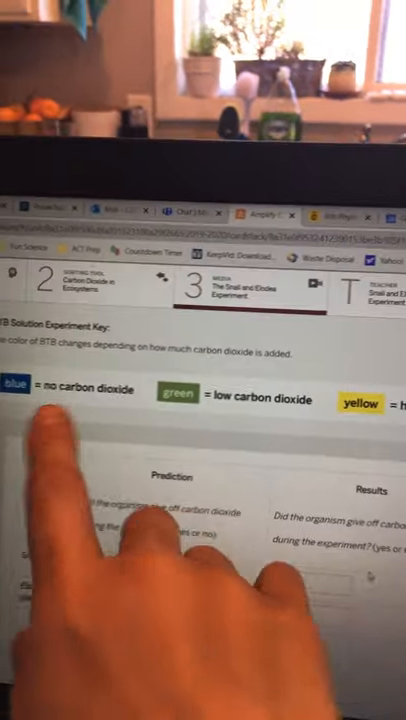
pyautogui.scroll(-3)
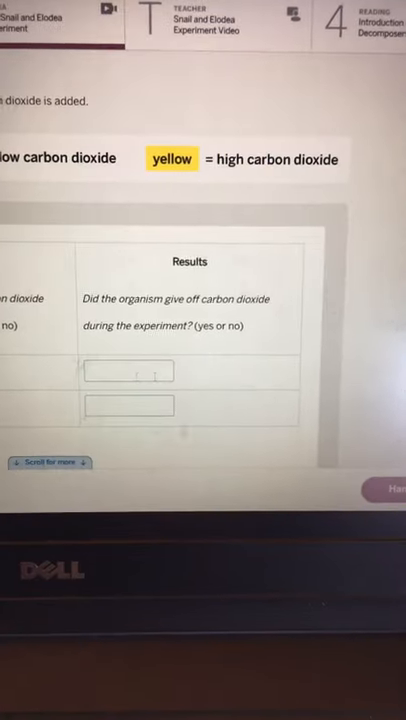